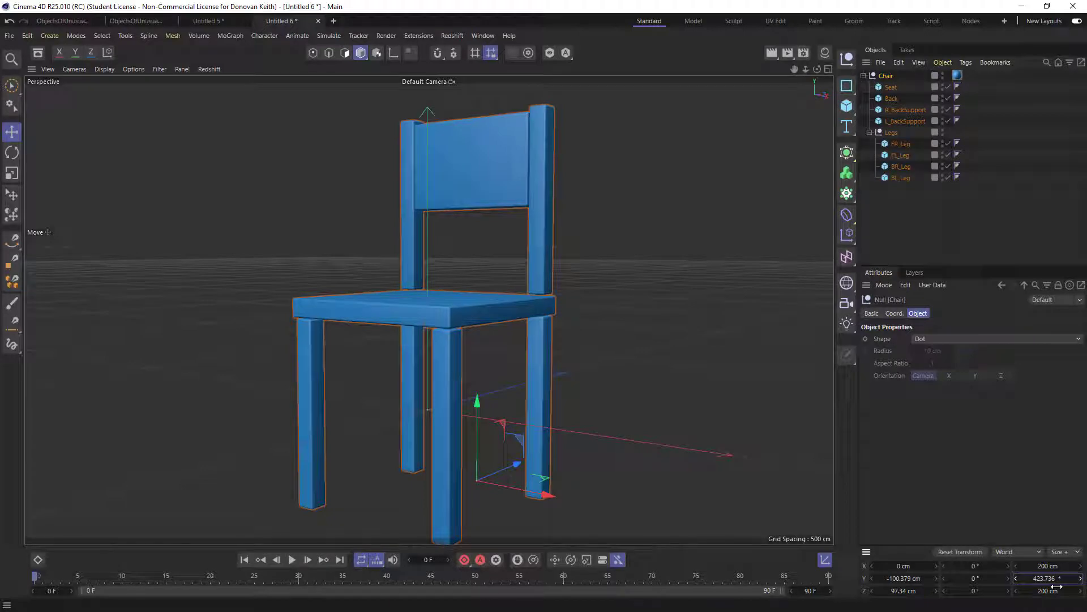
Step: Select the Chair null to rescale the blue chair via the Coordinates manager Size fields
{"action": "left_click", "coordinate": [27, 35]}
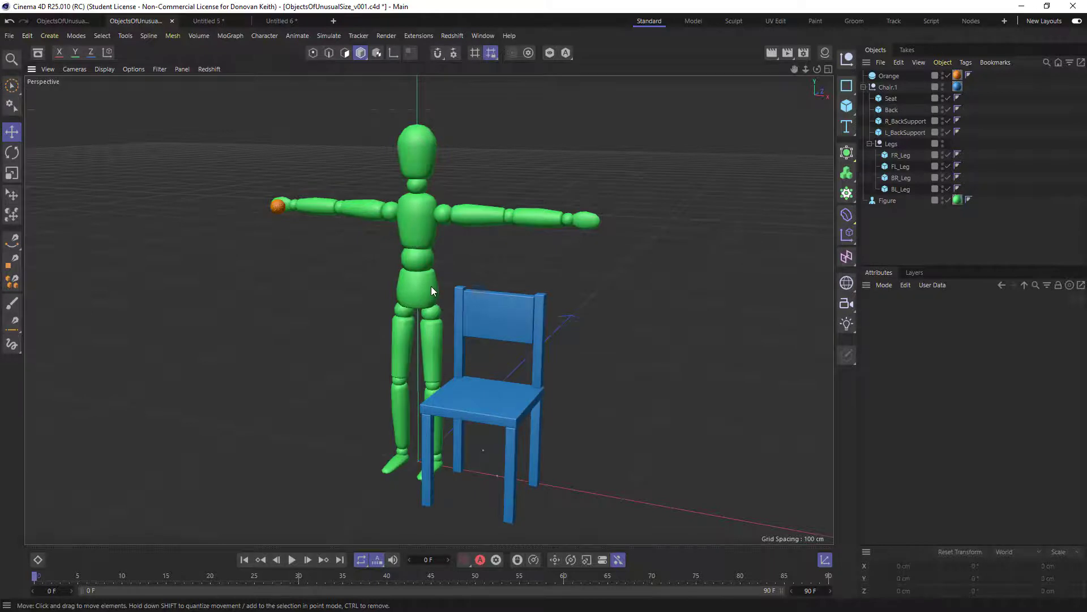
{"action": "left_click", "coordinate": [888, 200]}
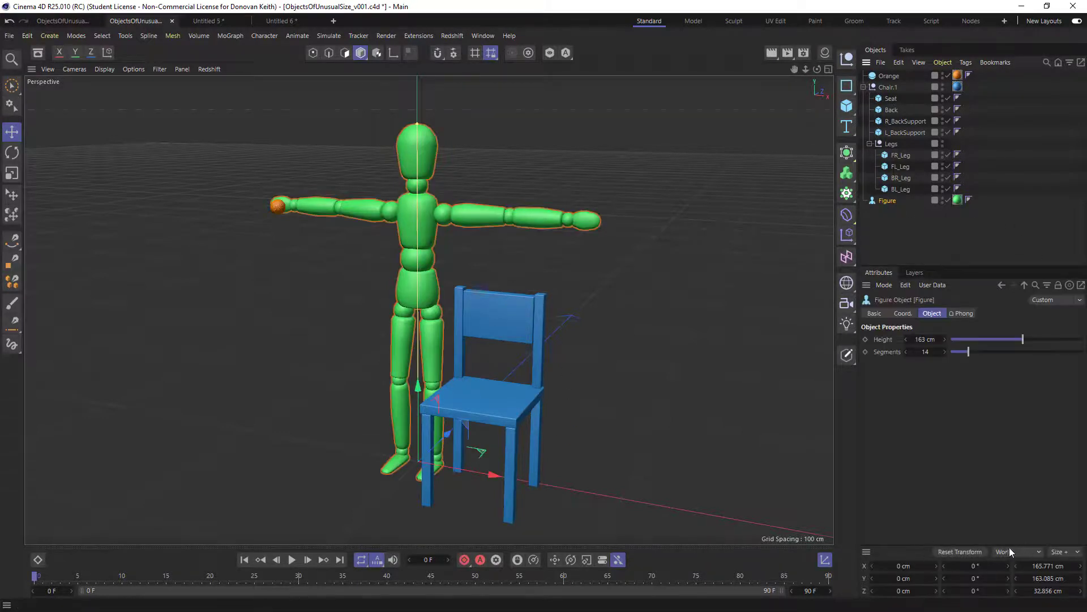